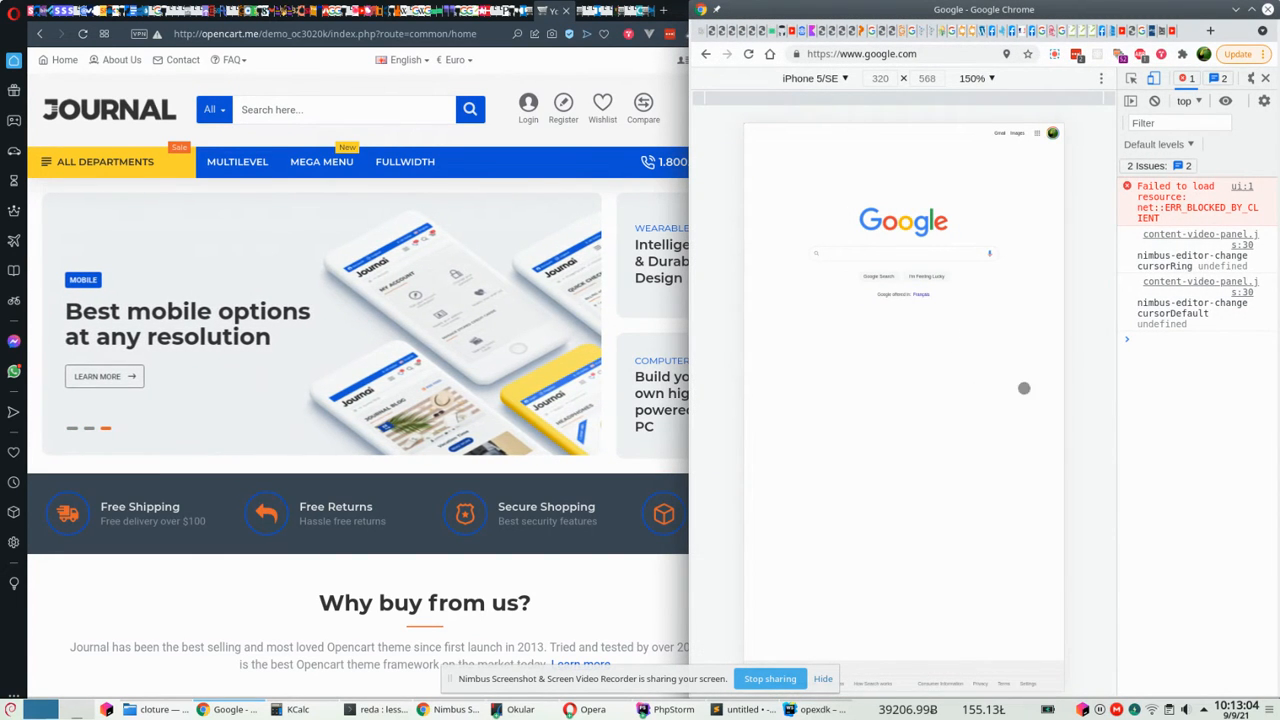
mouse_move(760, 276)
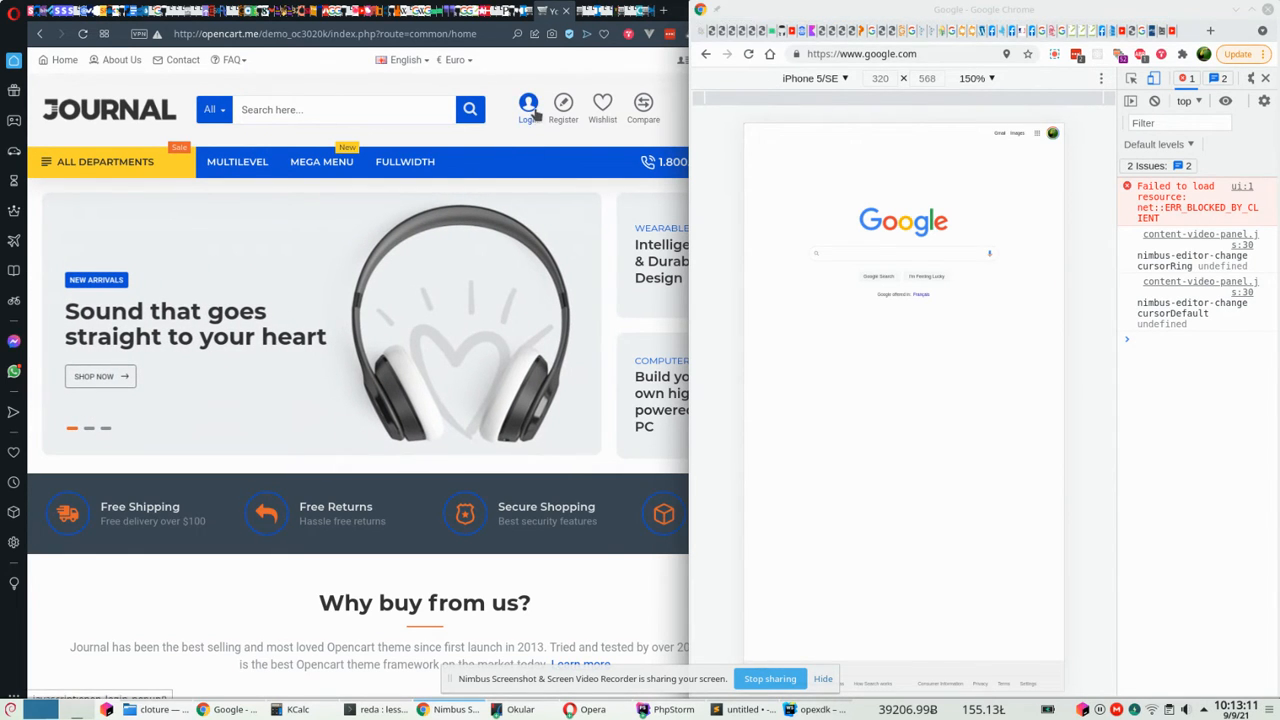
Step: Bring up the Returning Customer login form from the header Login link
left_click(528, 104)
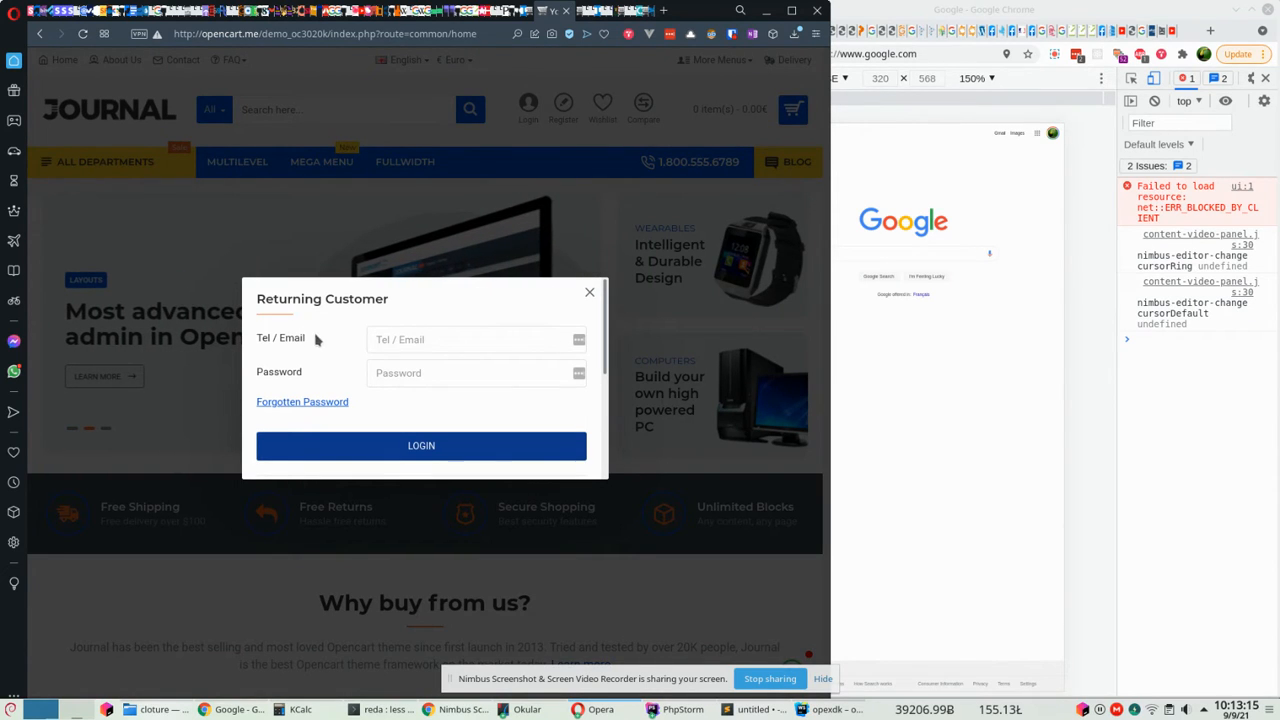
mouse_move(398, 360)
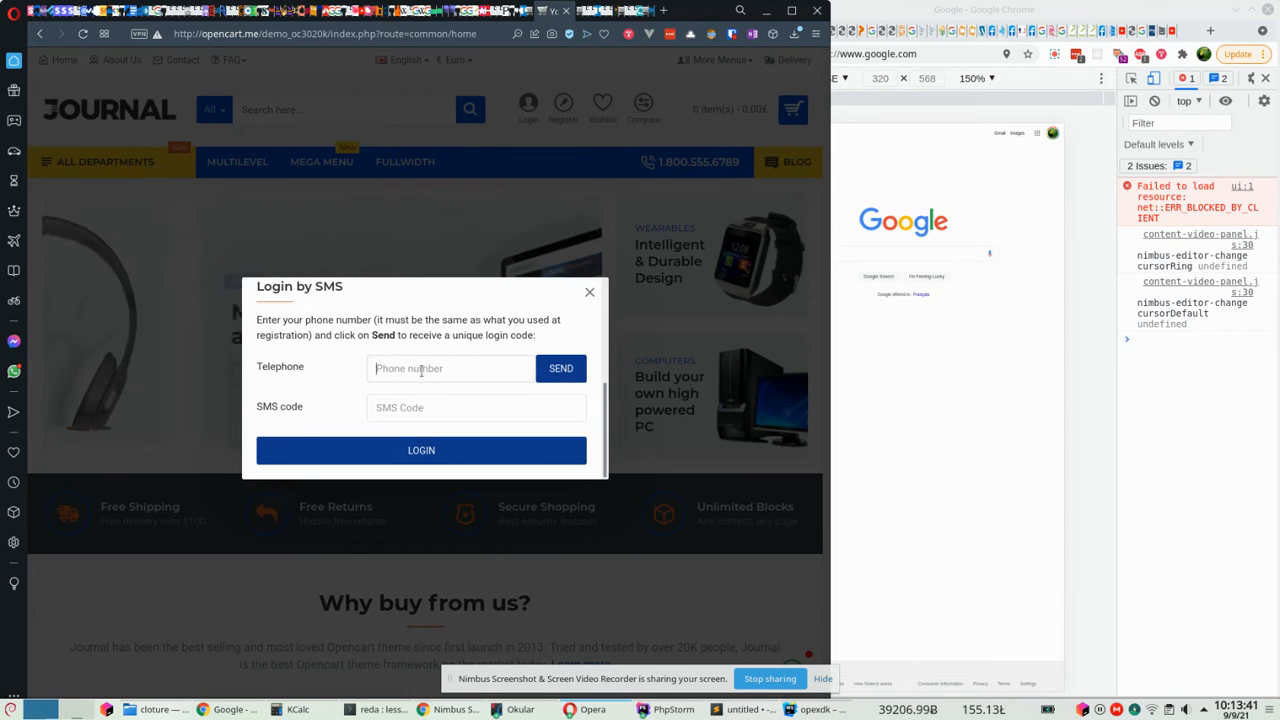
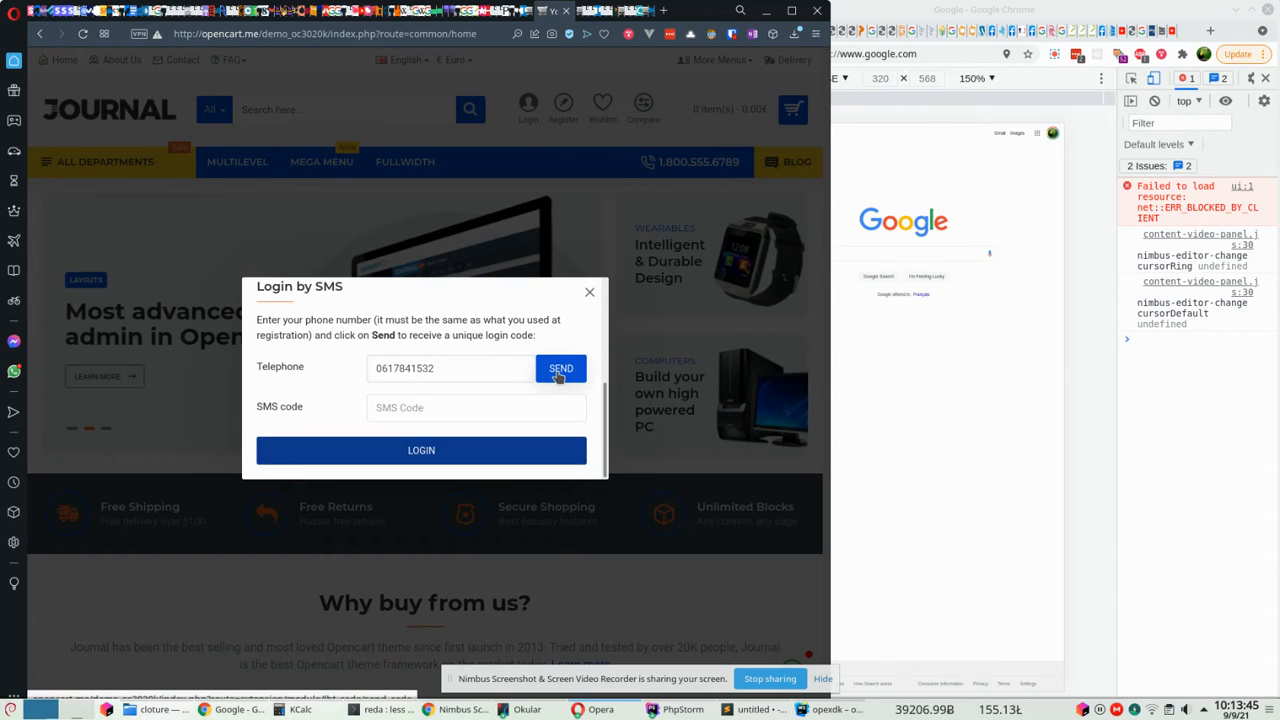
left_click(560, 368)
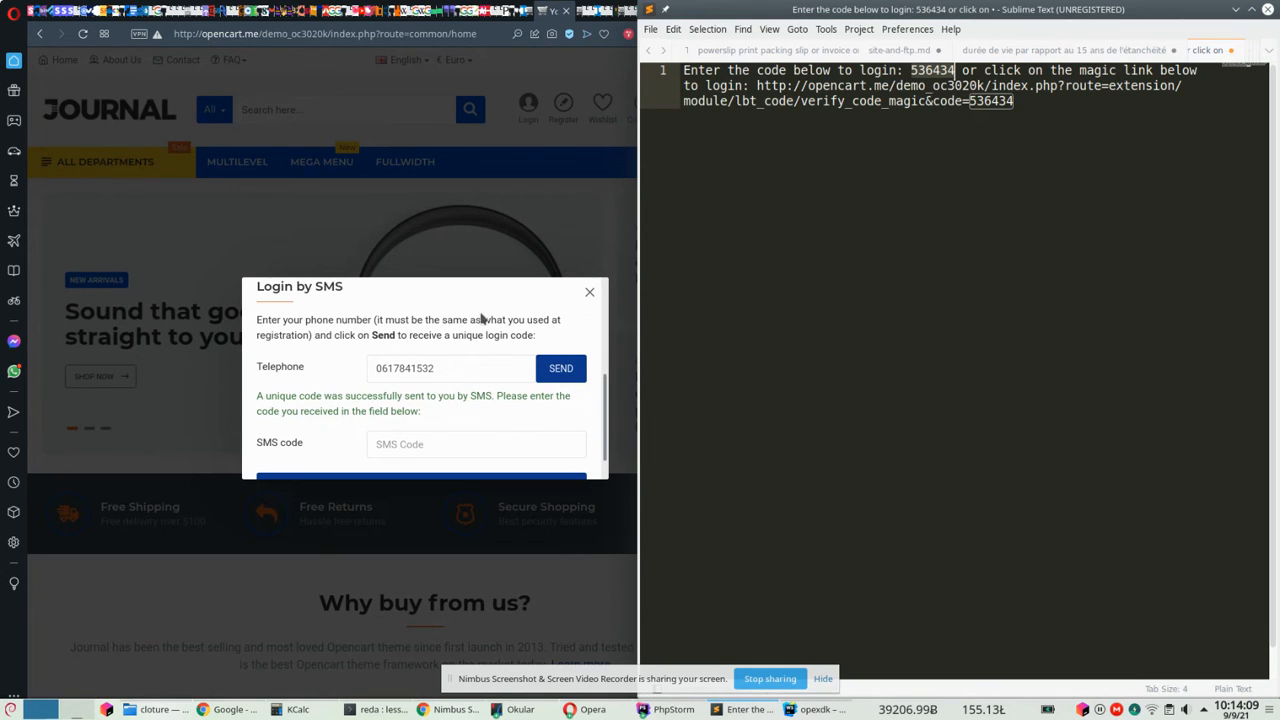
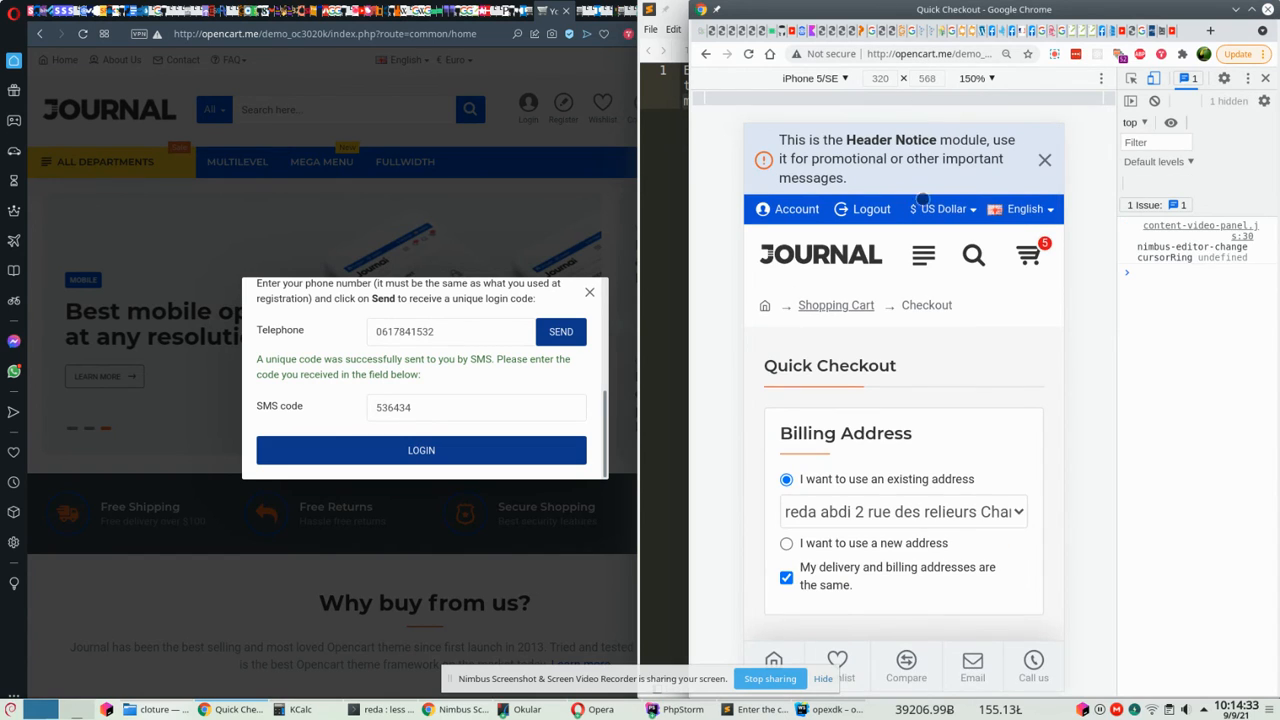
Step: View the signed-in customer's My Account page and its options in the mobile preview
left_click(1044, 160)
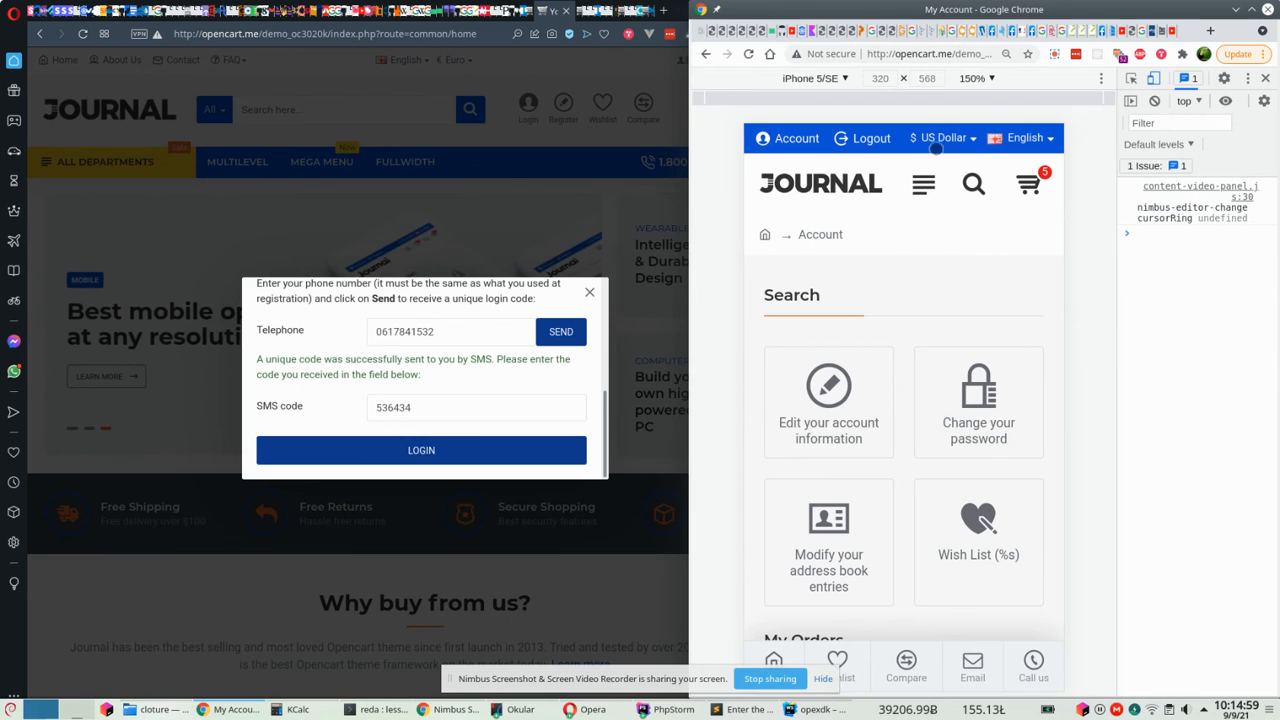
scroll("down", 3)
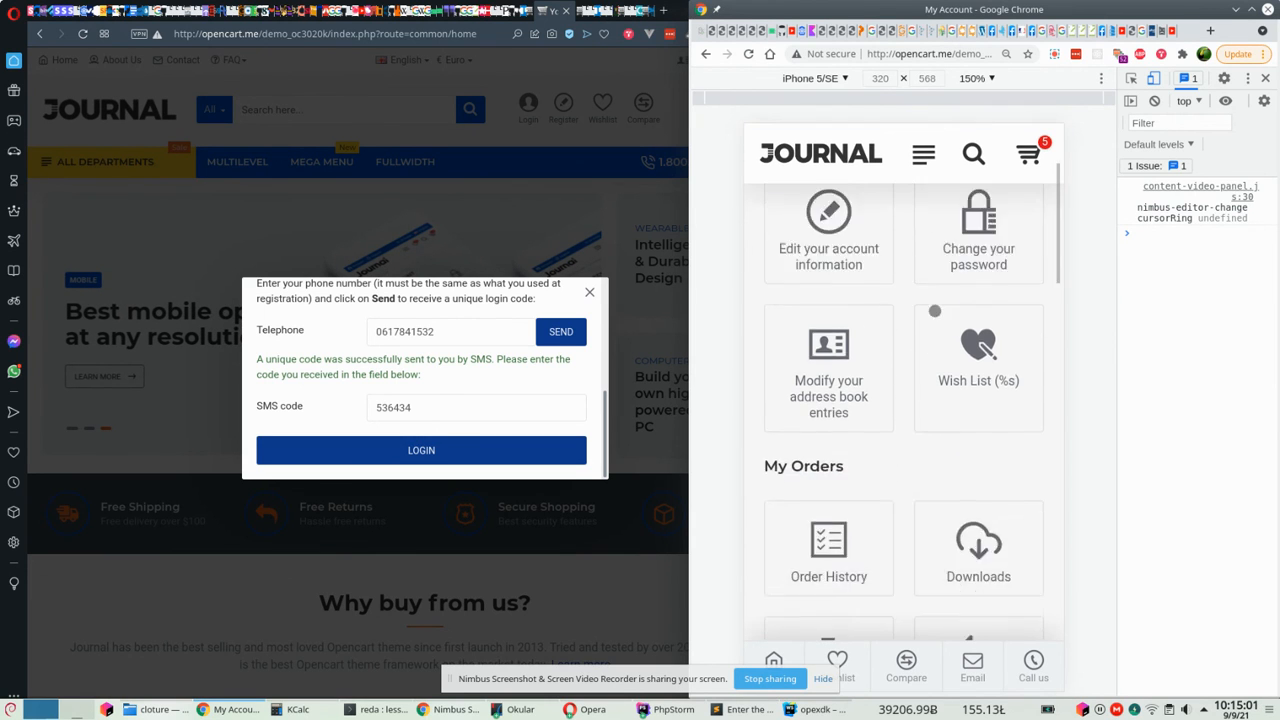
scroll("down", 3)
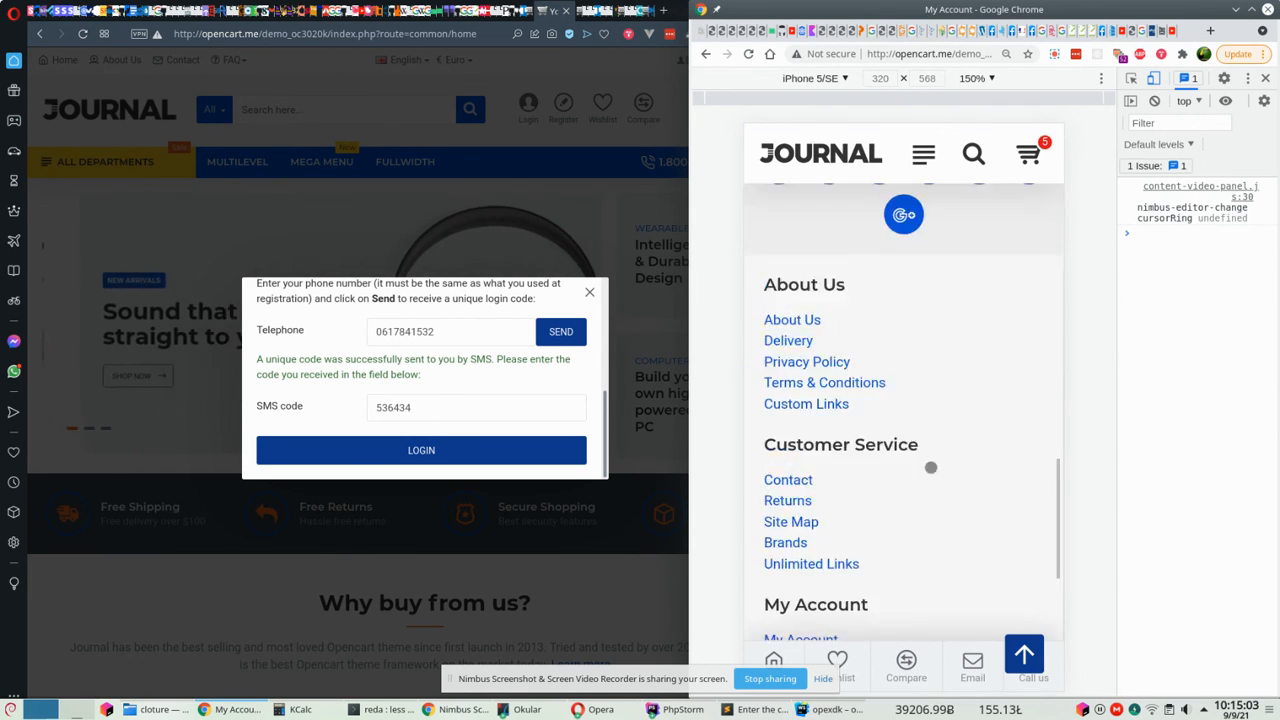